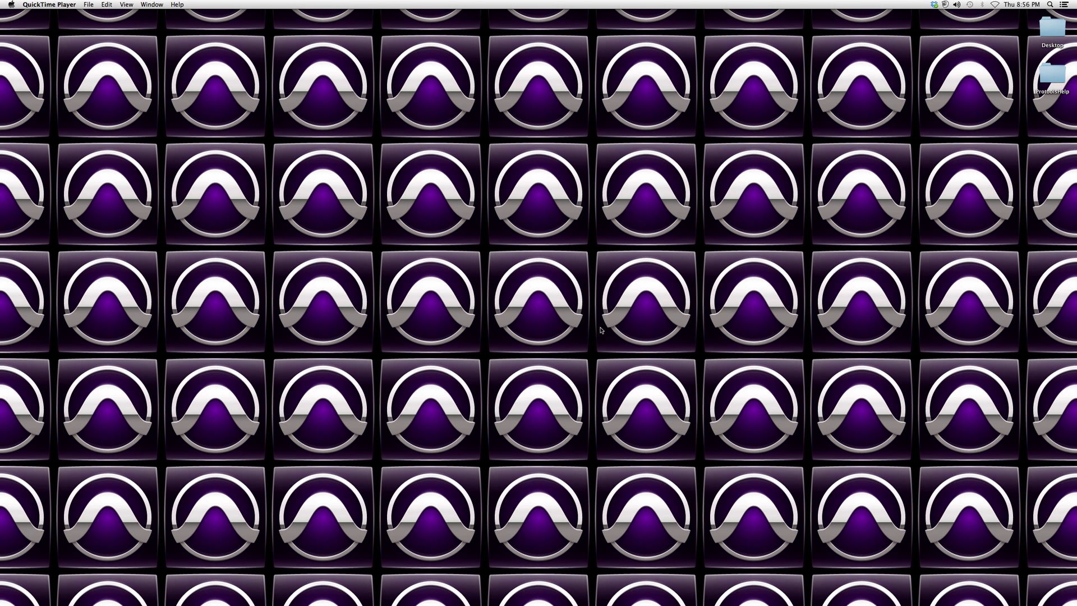
{"action": "mouse_move", "coordinate": [616, 343]}
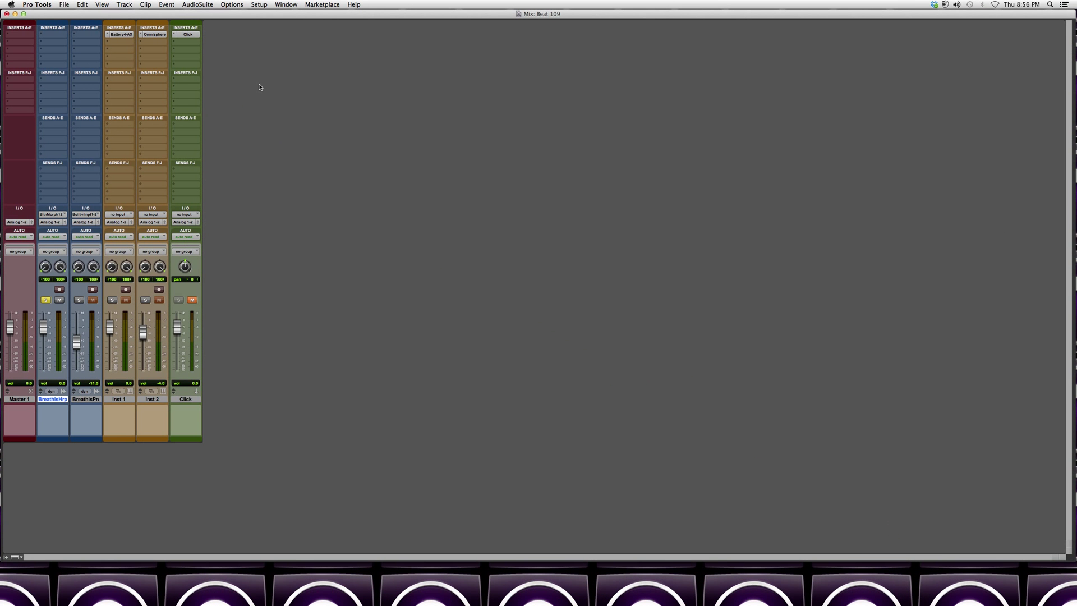
- Bring up Pro Tools Preferences showing the Editing settings with Levels of Undo at 32
{"action": "left_click", "coordinate": [36, 4]}
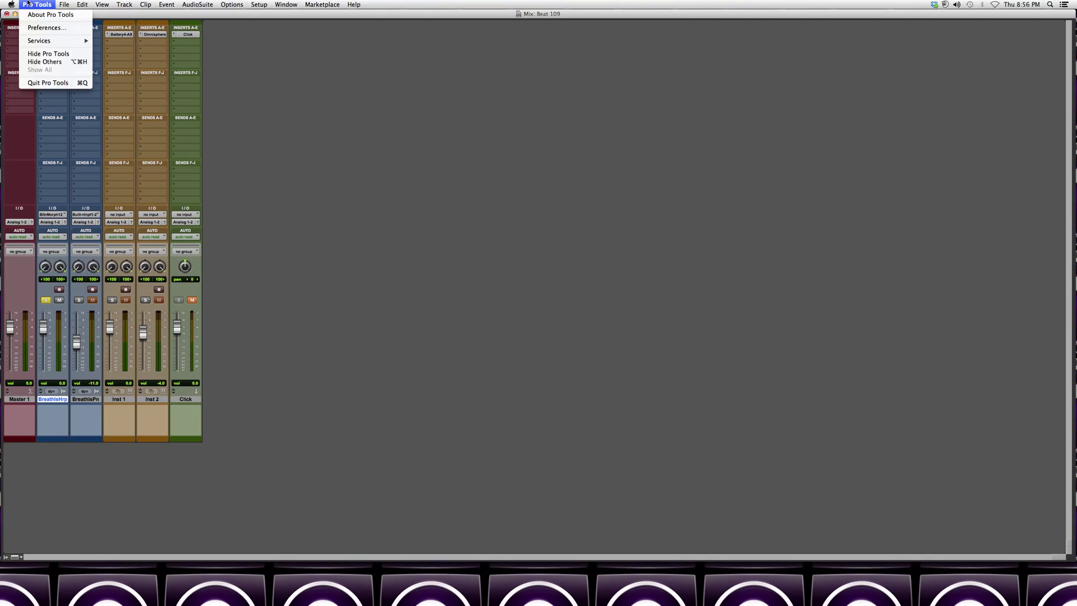
{"action": "left_click", "coordinate": [46, 27]}
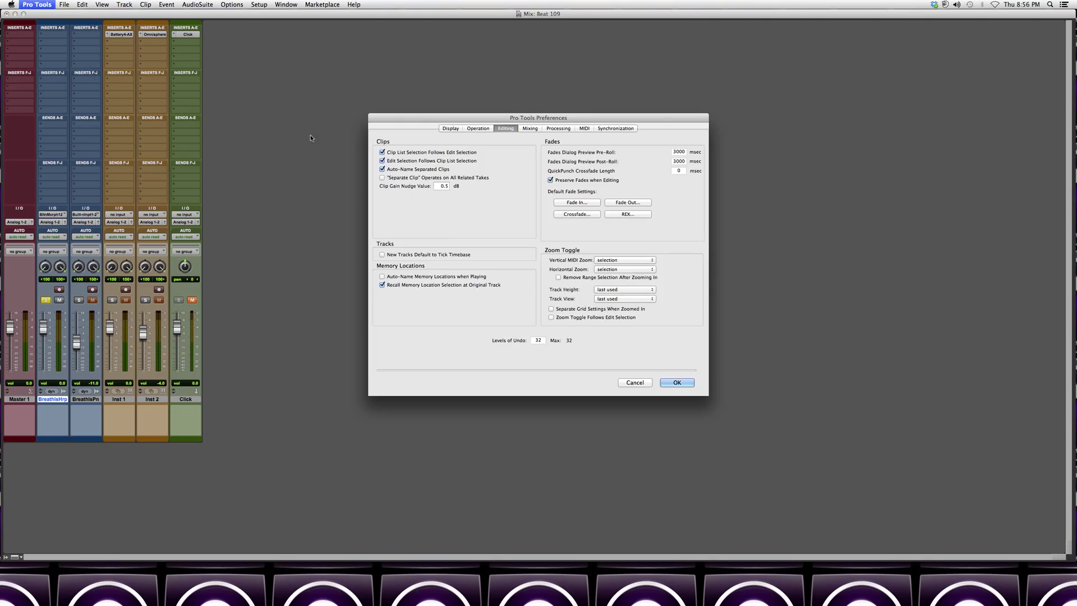
{"action": "left_click", "coordinate": [558, 128]}
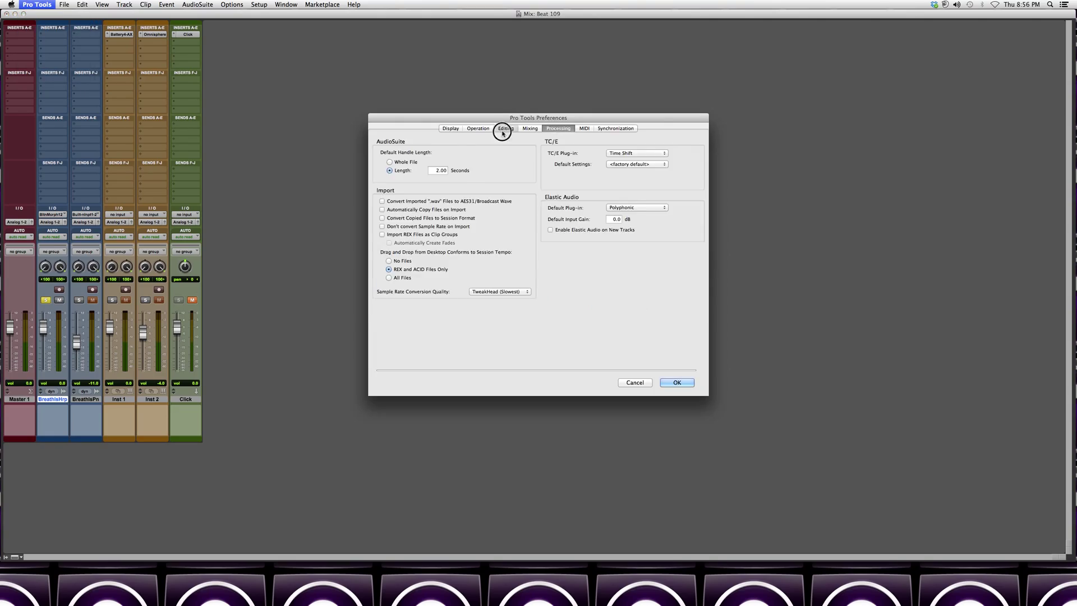
{"action": "left_click", "coordinate": [505, 128]}
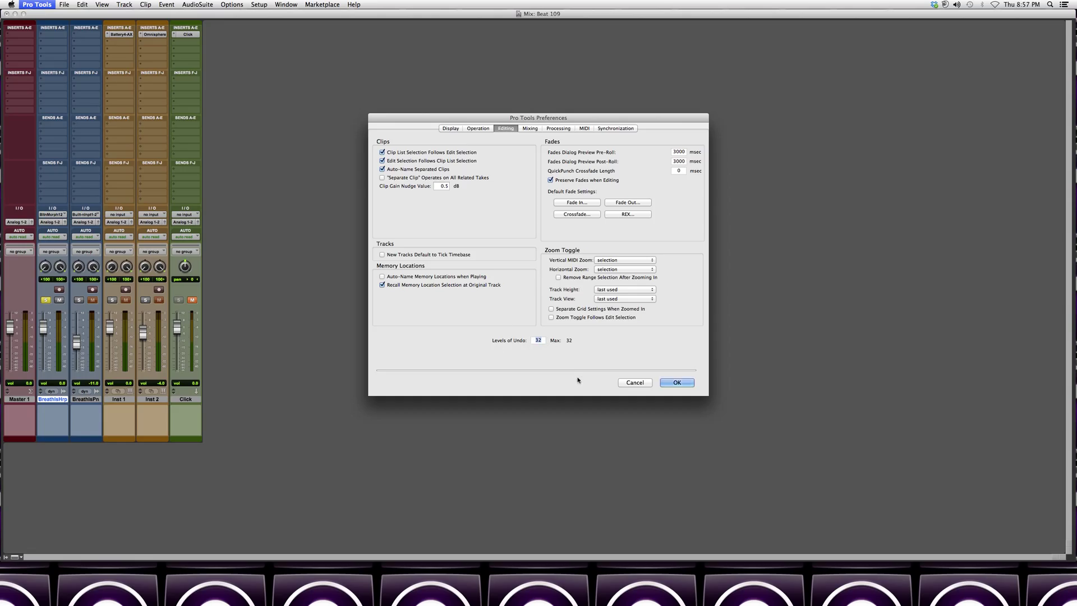
{"action": "mouse_move", "coordinate": [582, 372]}
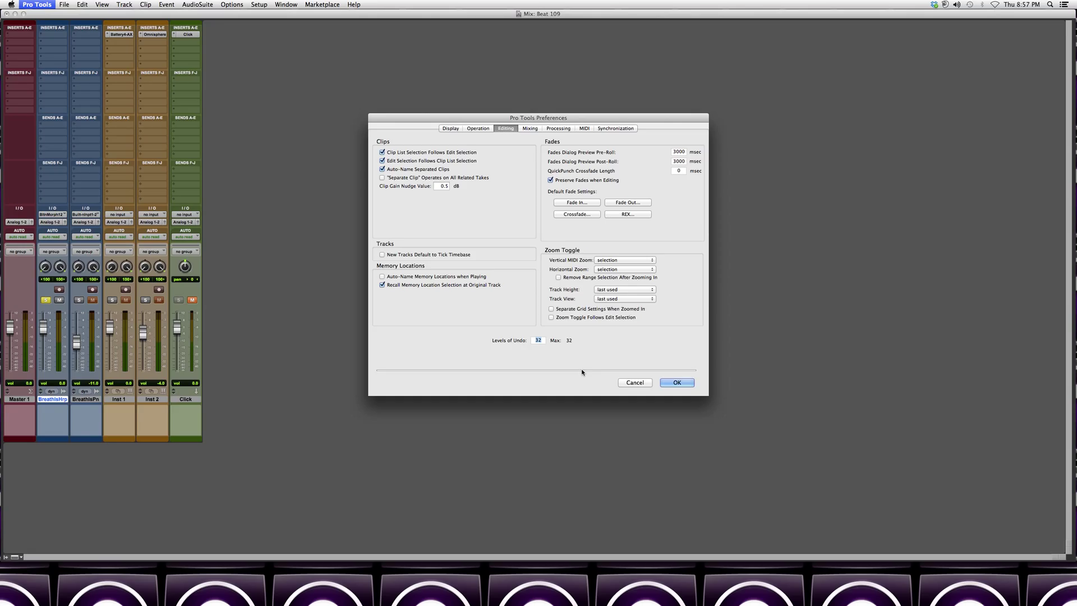
{"action": "mouse_move", "coordinate": [577, 289]}
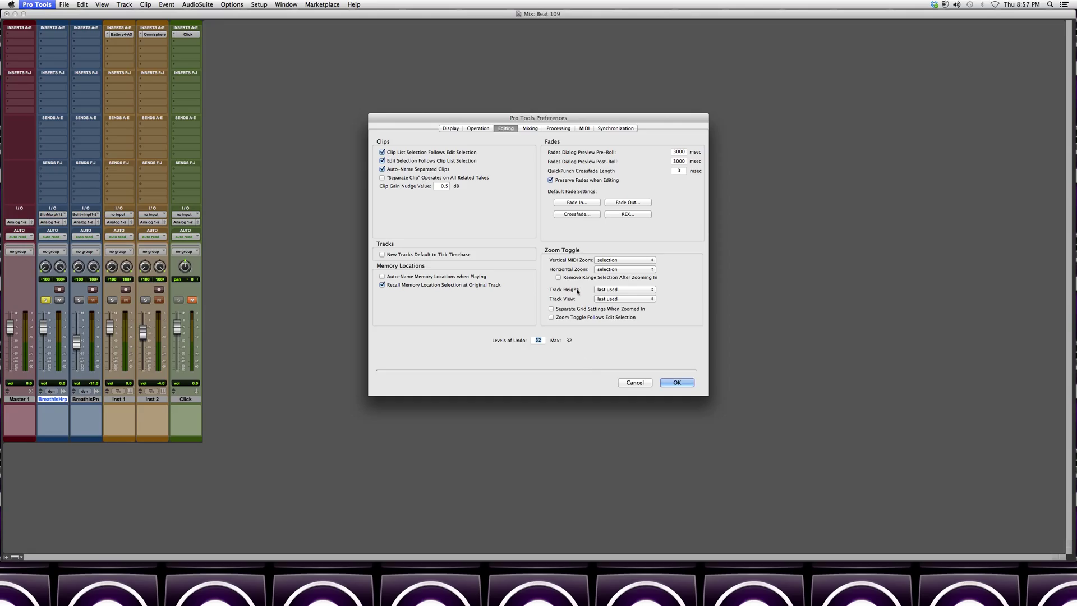
{"action": "mouse_move", "coordinate": [570, 276]}
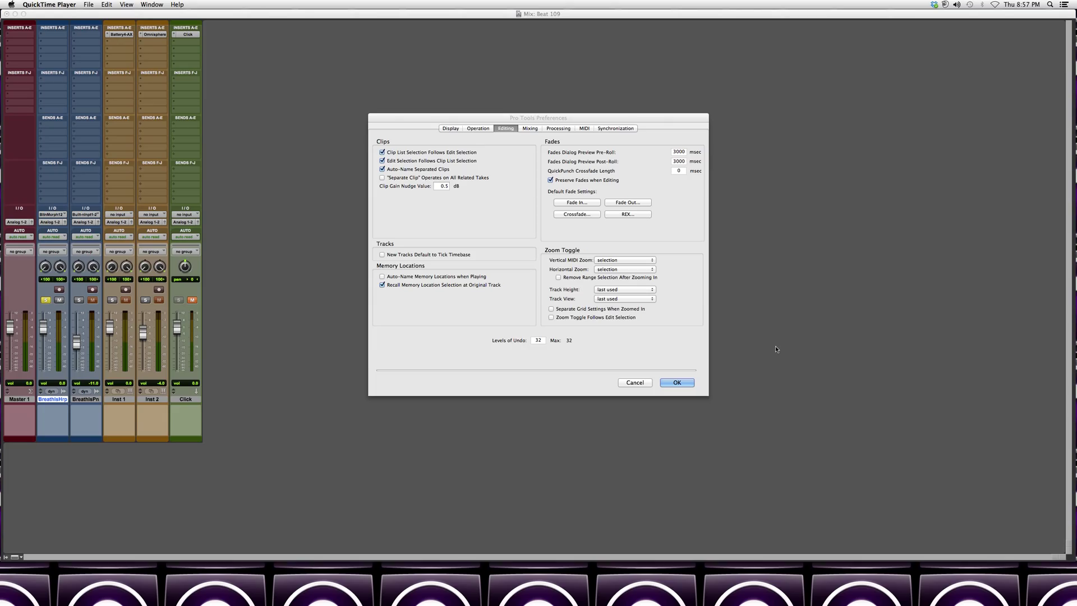
{"action": "mouse_move", "coordinate": [754, 319]}
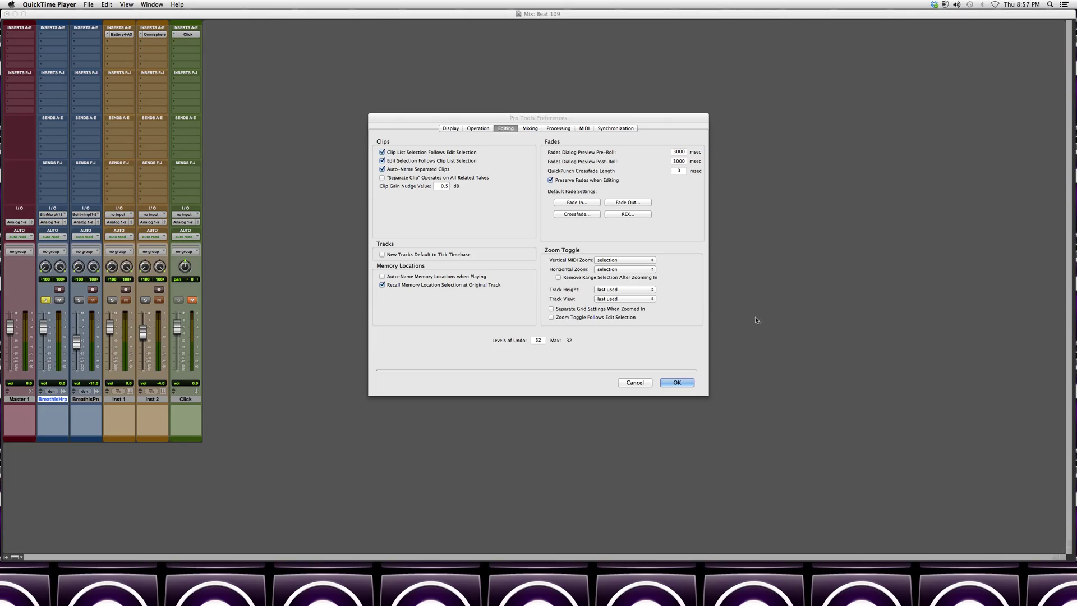
{"action": "mouse_move", "coordinate": [785, 195]}
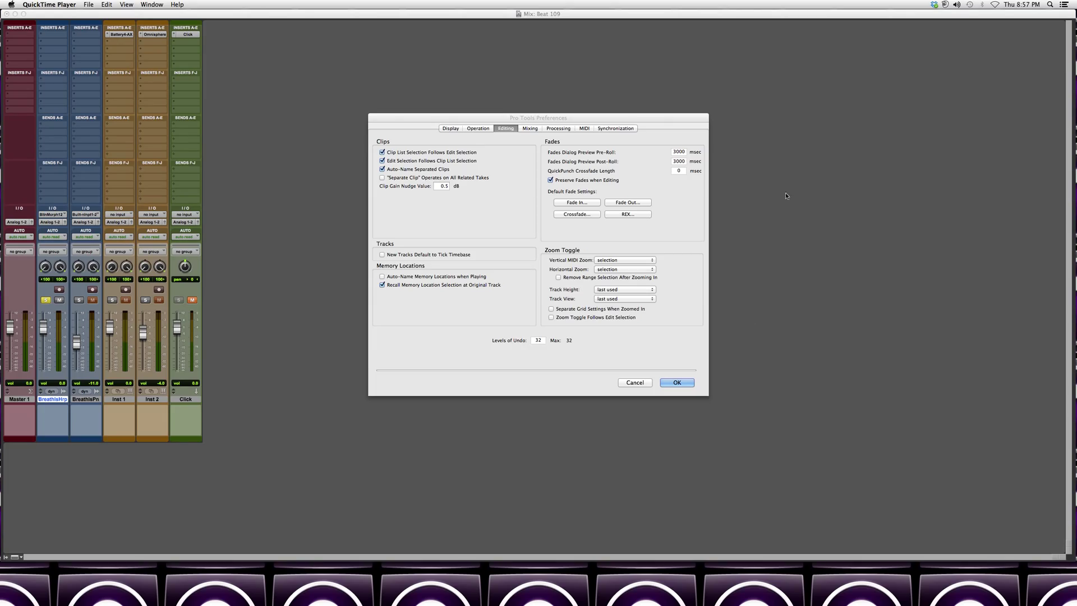